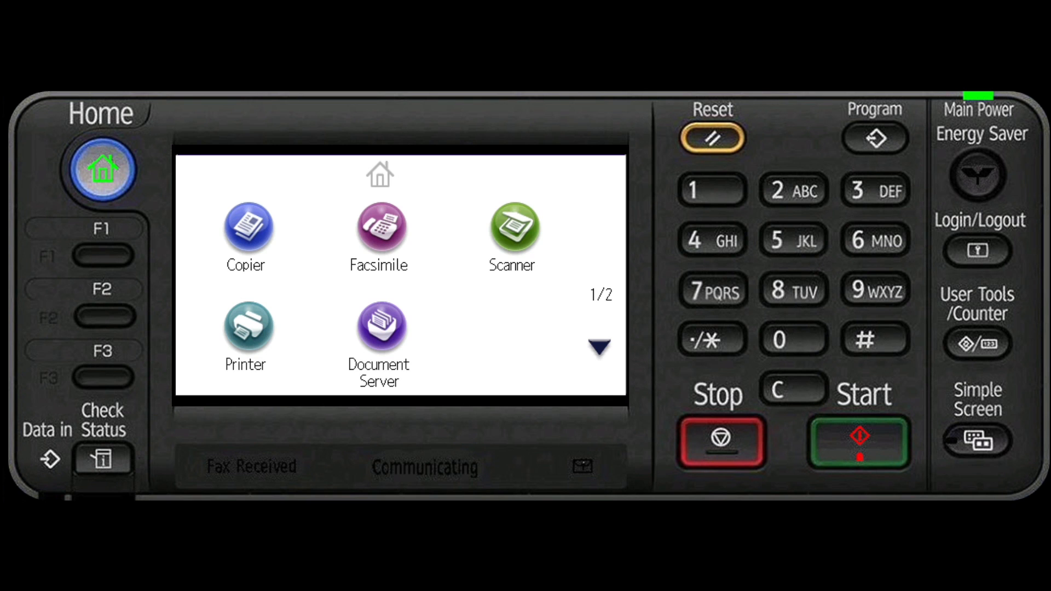
# Enter Address Book Management via User Tools/Counter, choose Change and list All Users.
pyautogui.click(976, 344)
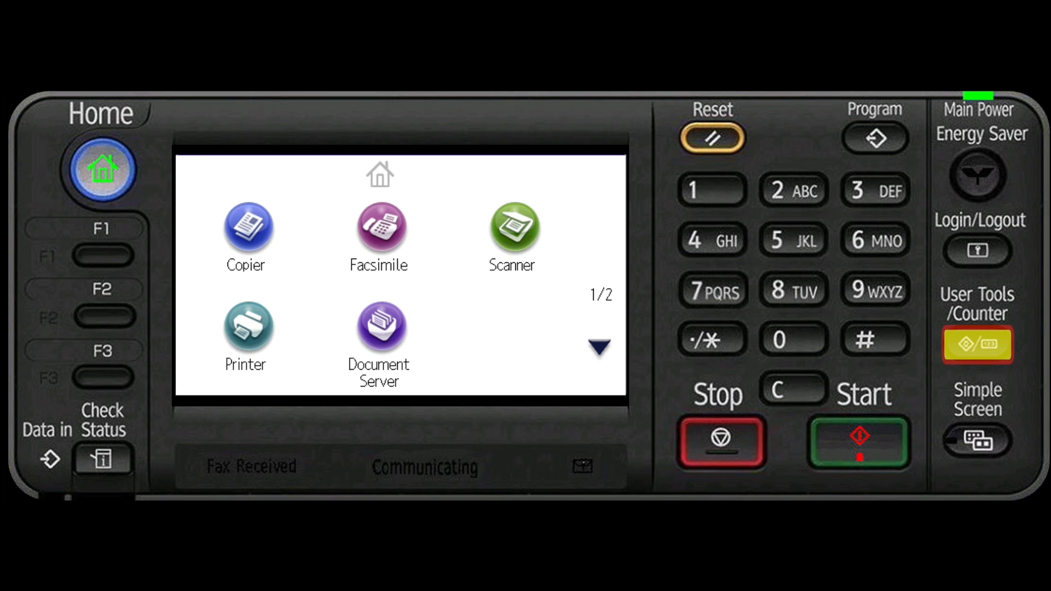
pyautogui.click(976, 344)
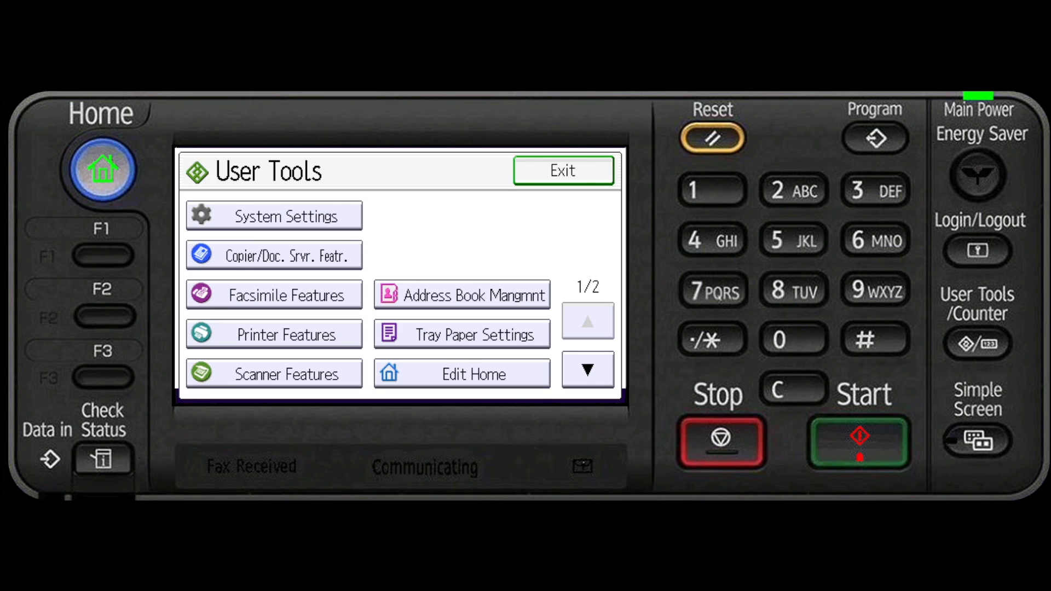
pyautogui.click(460, 294)
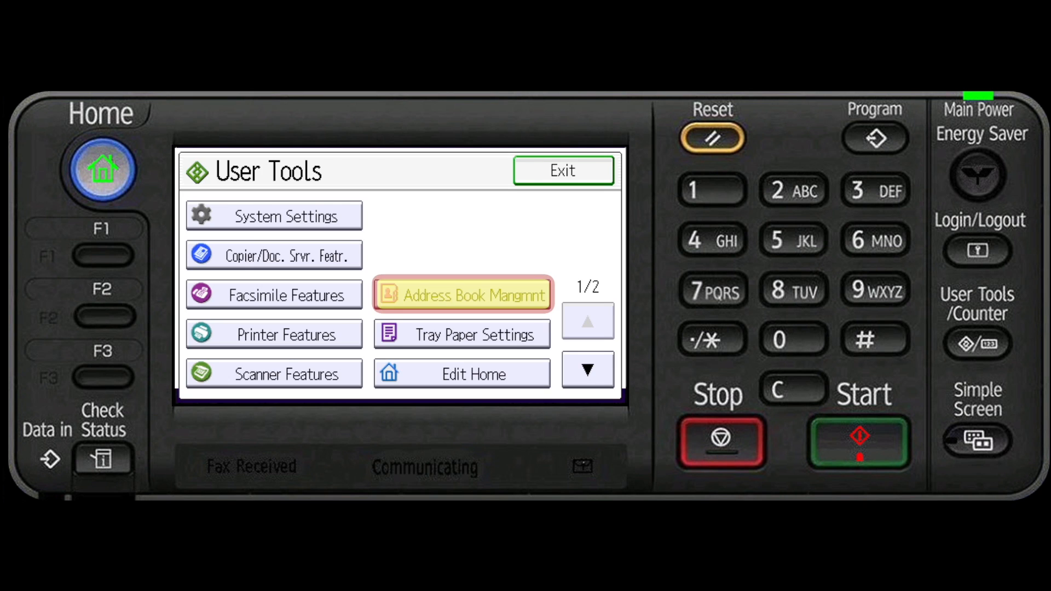
pyautogui.click(461, 293)
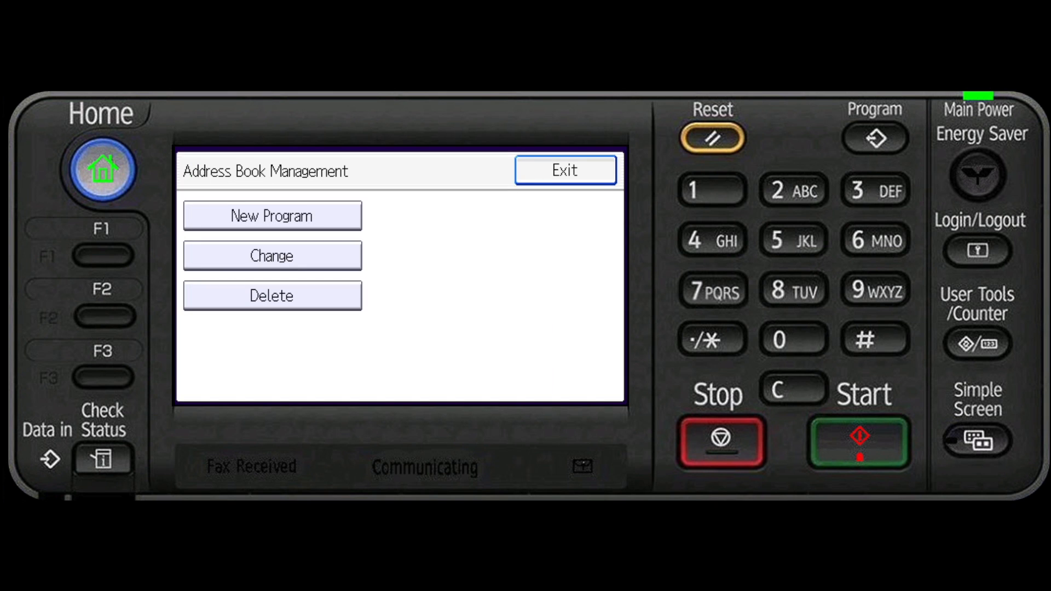
pyautogui.click(271, 255)
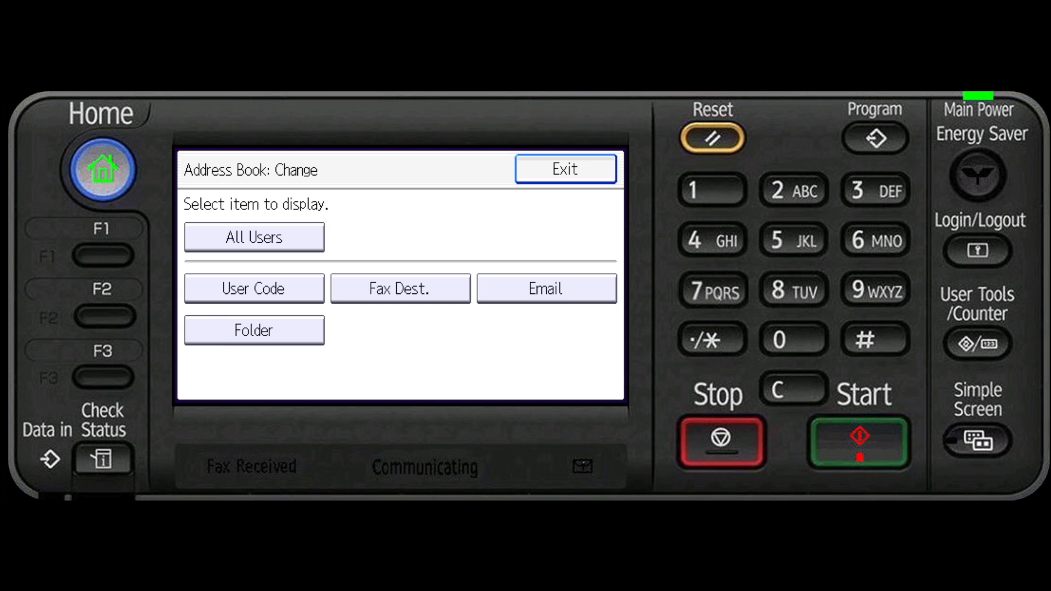
pyautogui.click(253, 237)
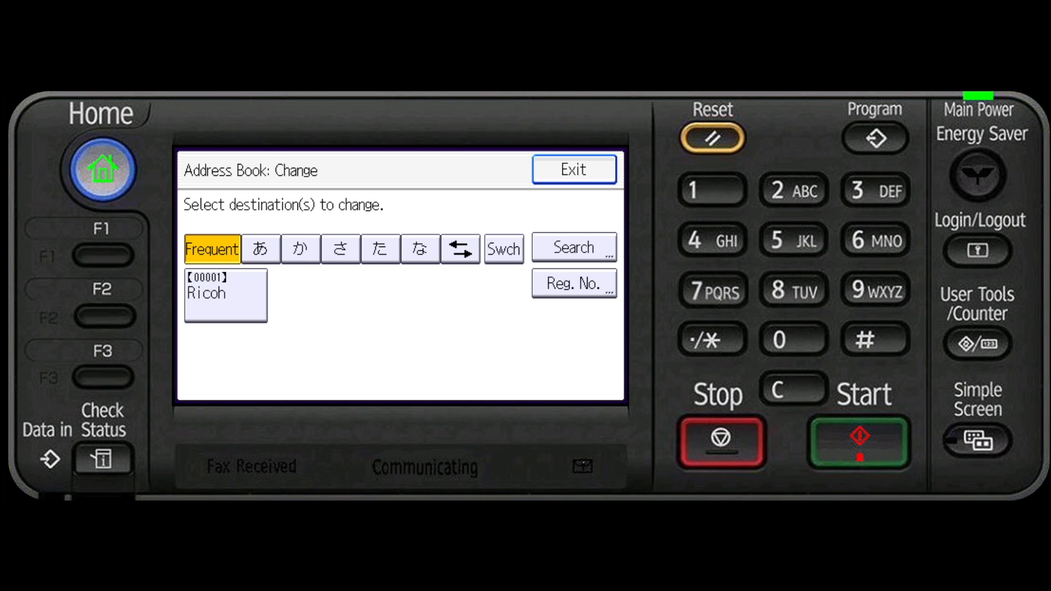
# Select the Ricoh entry and reach its Folder Authentication settings under Auth. Info.
pyautogui.click(226, 294)
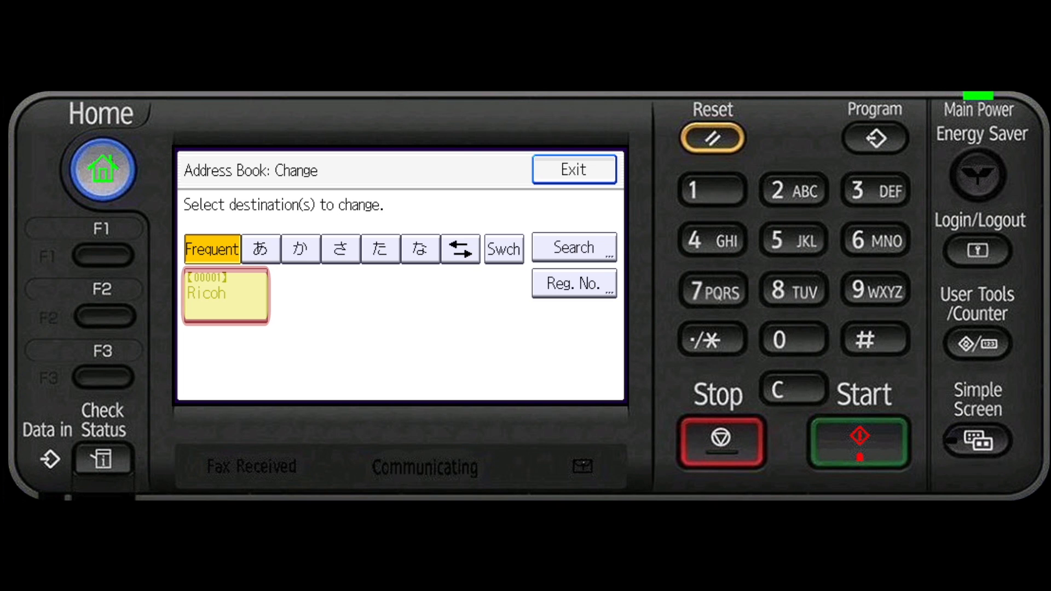
pyautogui.click(225, 295)
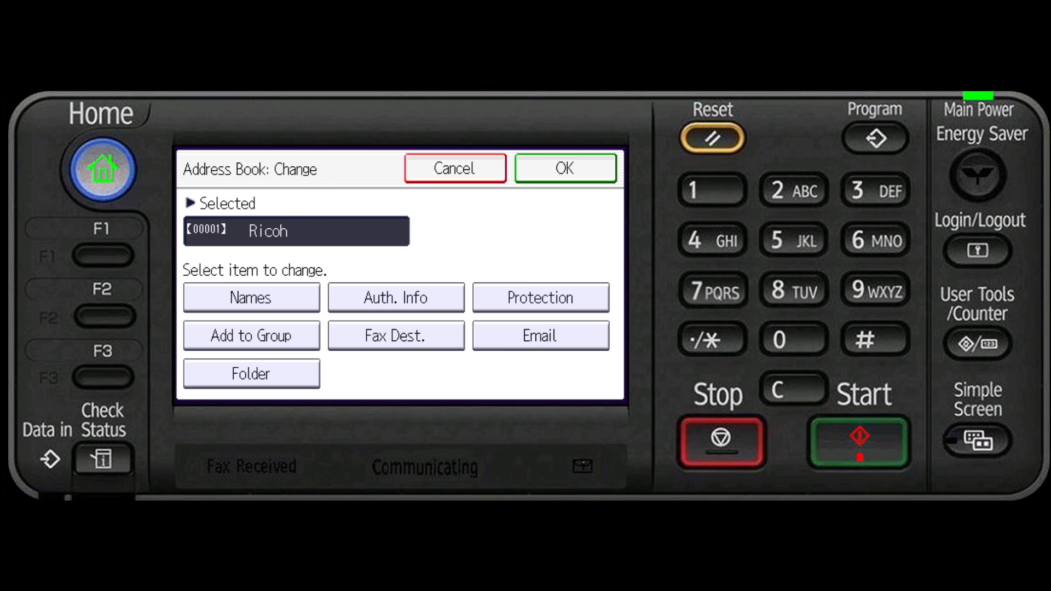
pyautogui.click(395, 297)
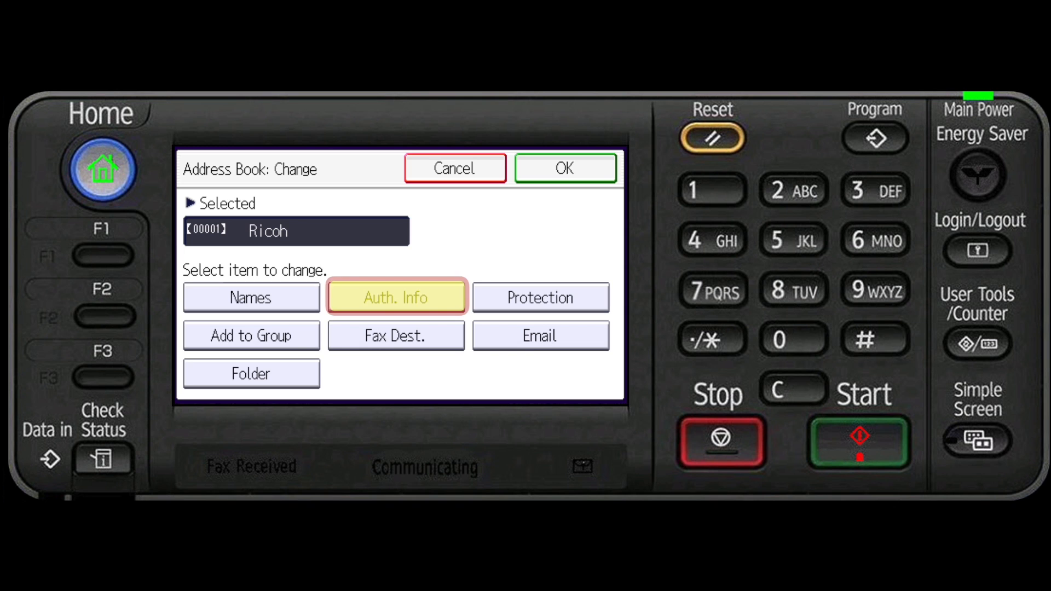
pyautogui.click(396, 297)
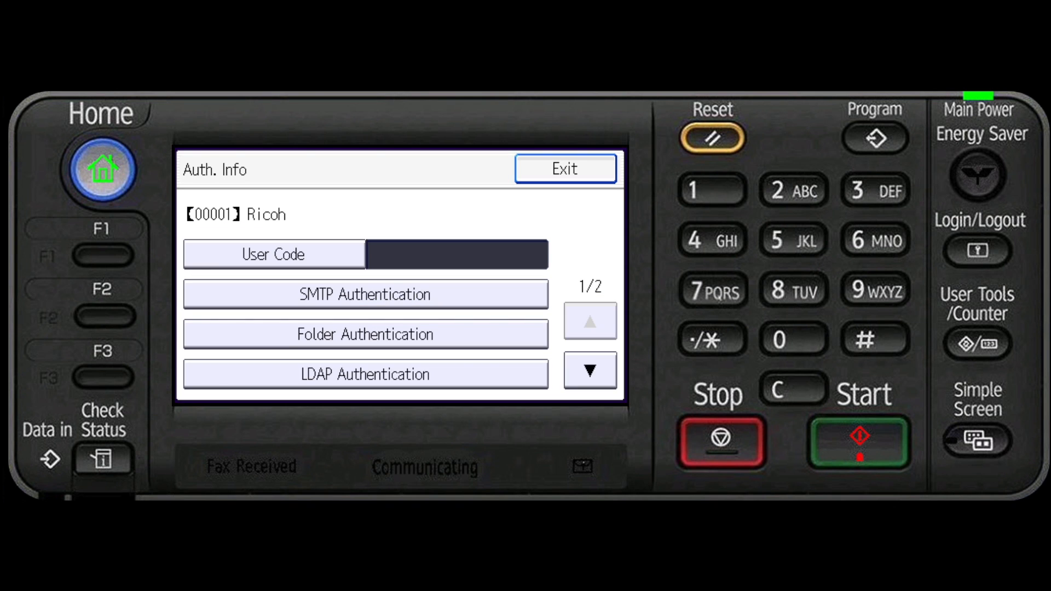
pyautogui.click(365, 333)
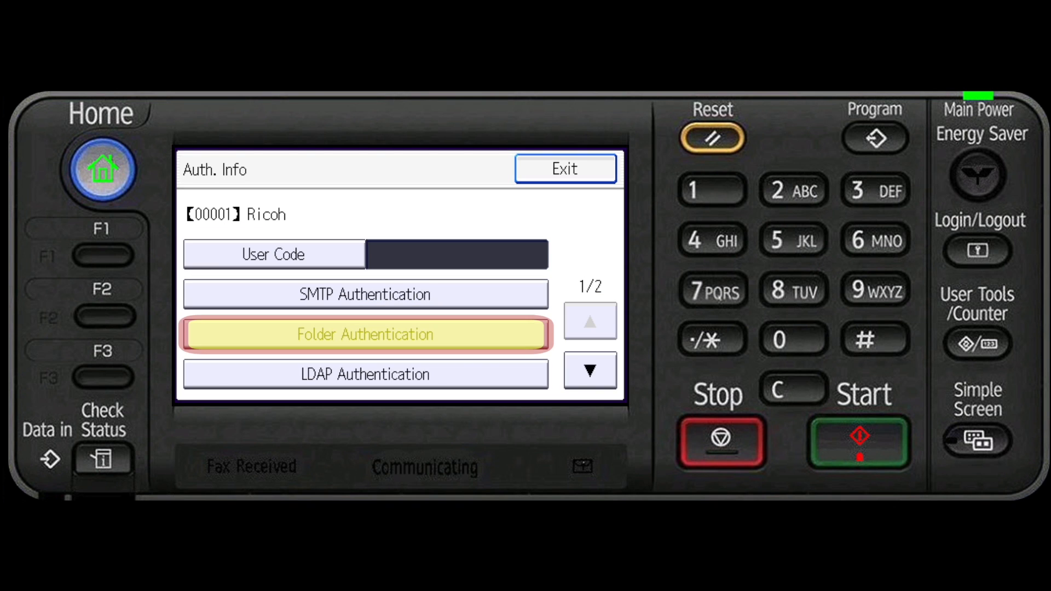
pyautogui.click(364, 334)
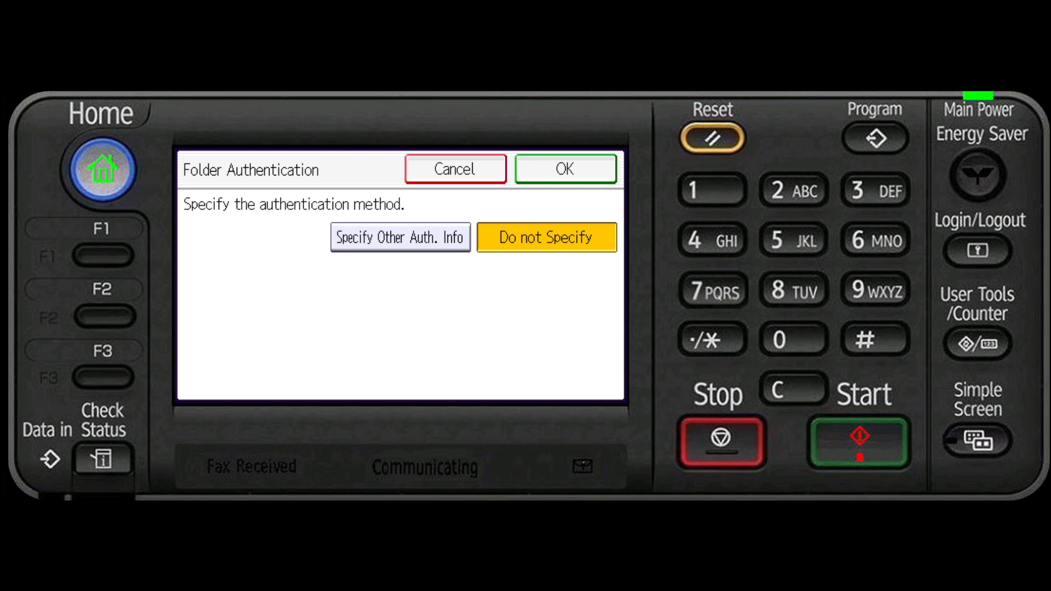
# Choose Specify Other Auth. Info and set the login user name to Nighthawk.
pyautogui.click(399, 238)
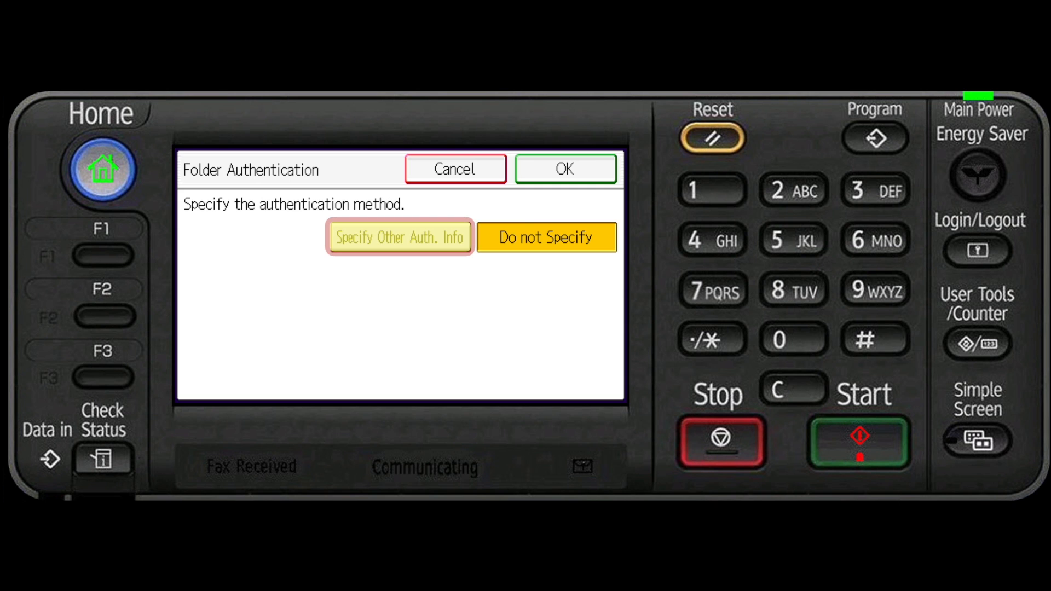
pyautogui.click(398, 238)
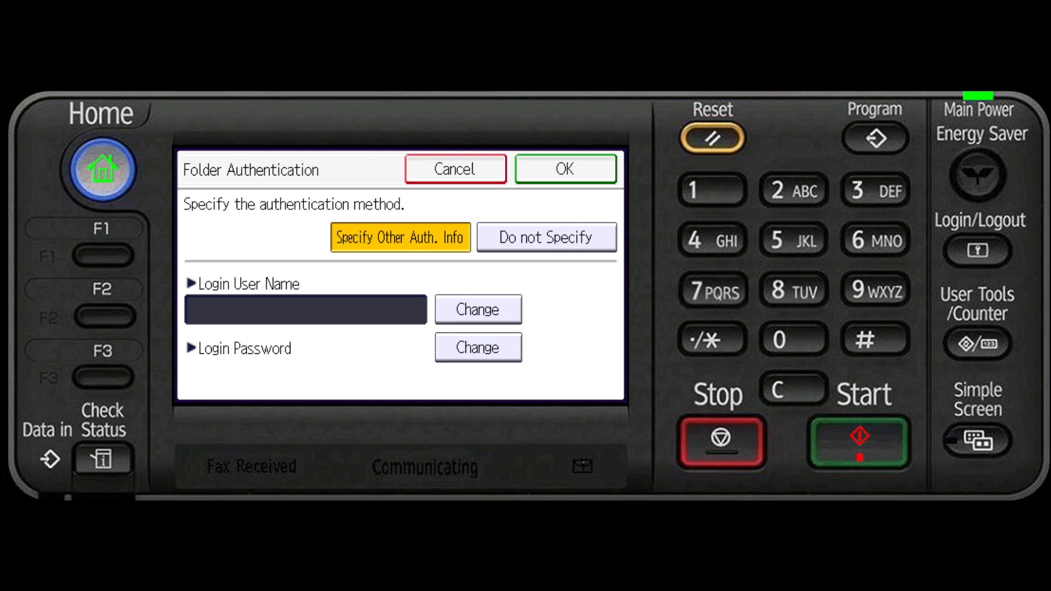
pyautogui.click(477, 308)
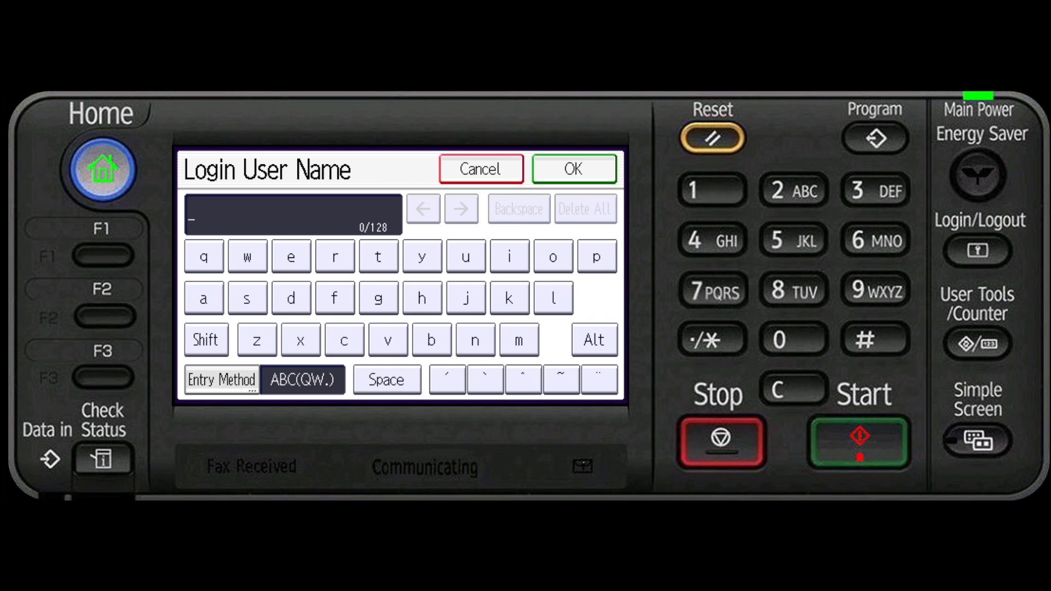
pyautogui.write('Nighthawk')
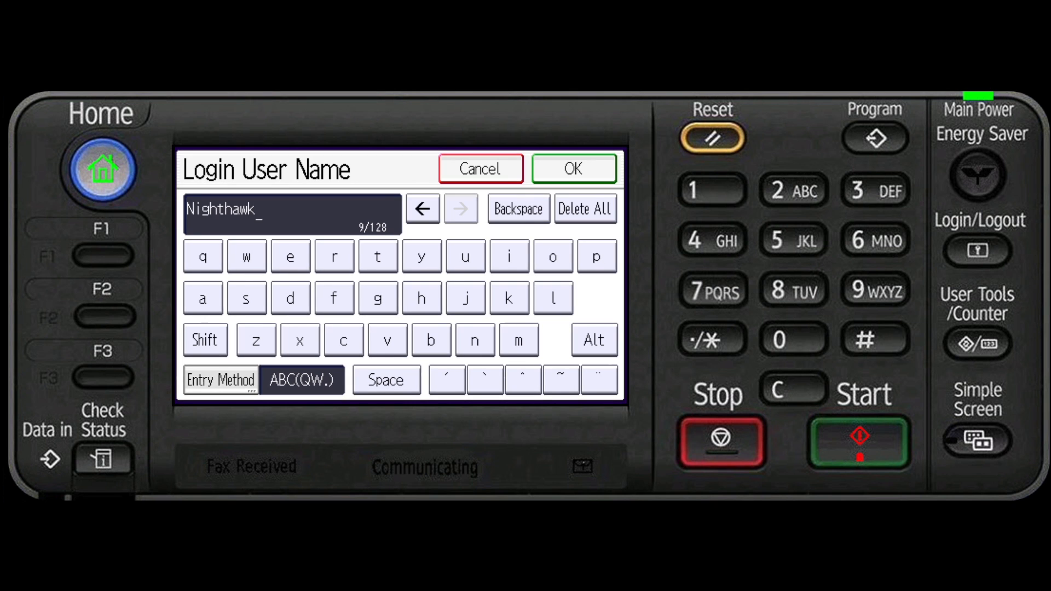
pyautogui.click(571, 168)
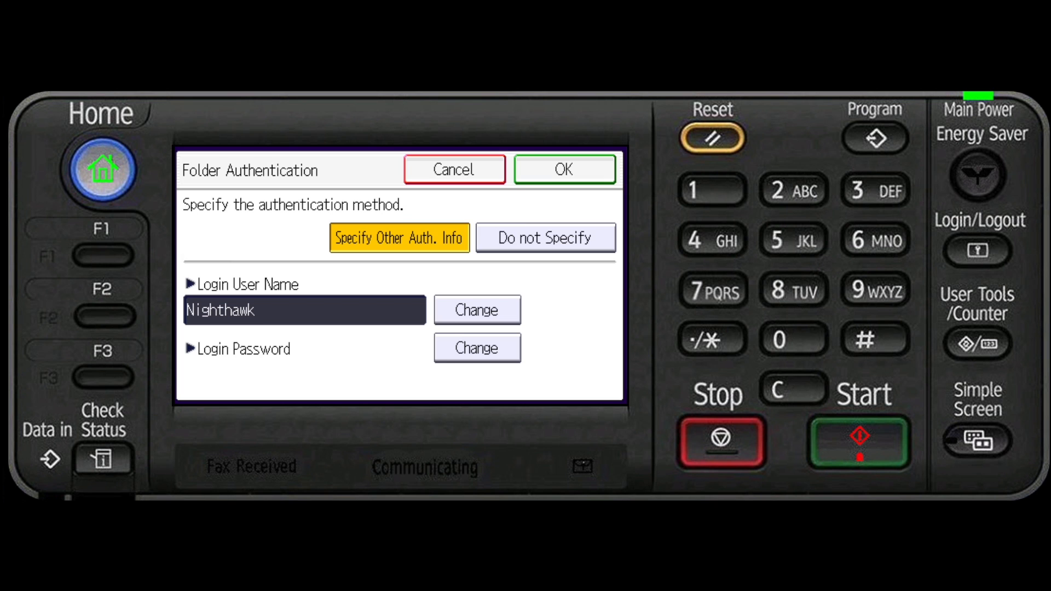
# Enter and confirm a login password for the folder authentication.
pyautogui.click(476, 348)
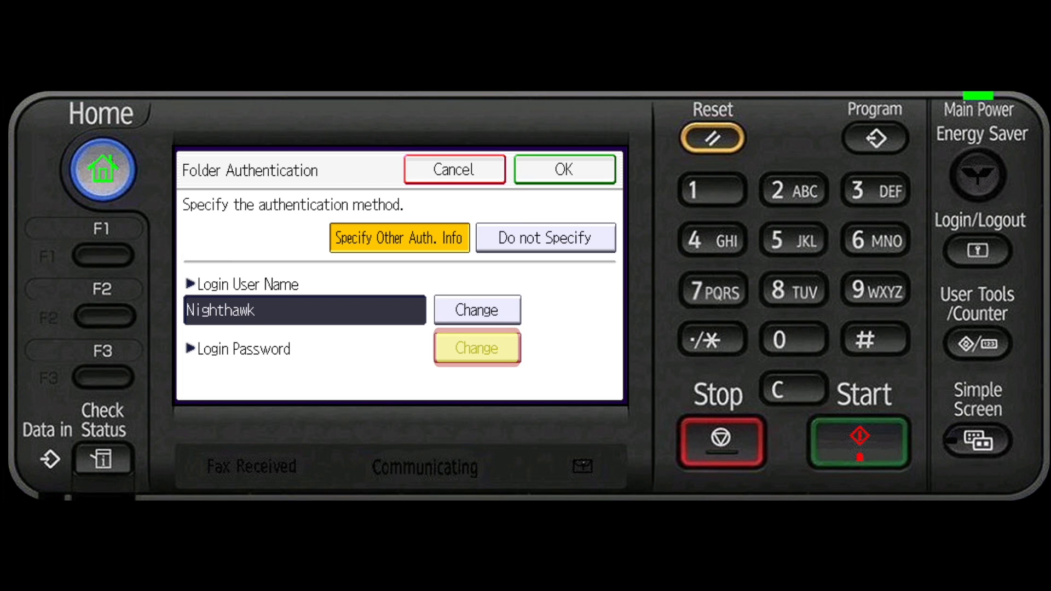
pyautogui.click(478, 347)
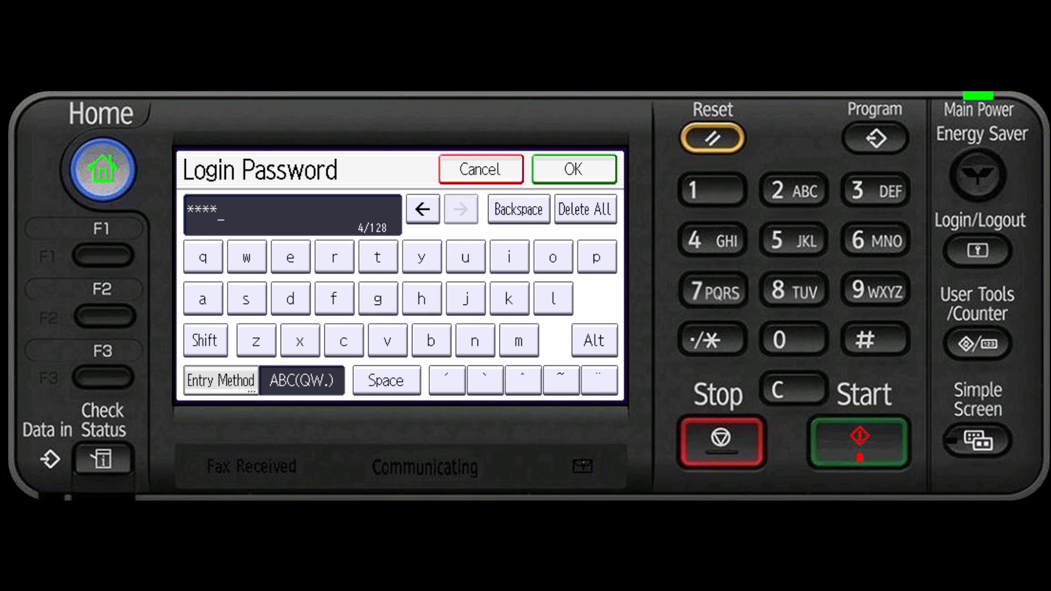
pyautogui.click(572, 169)
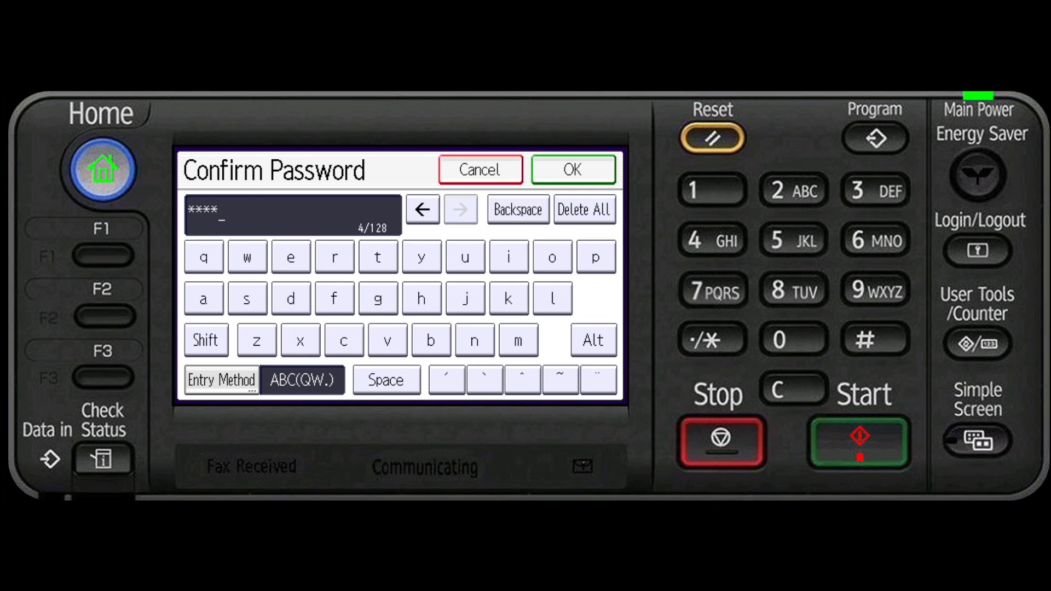
pyautogui.click(571, 168)
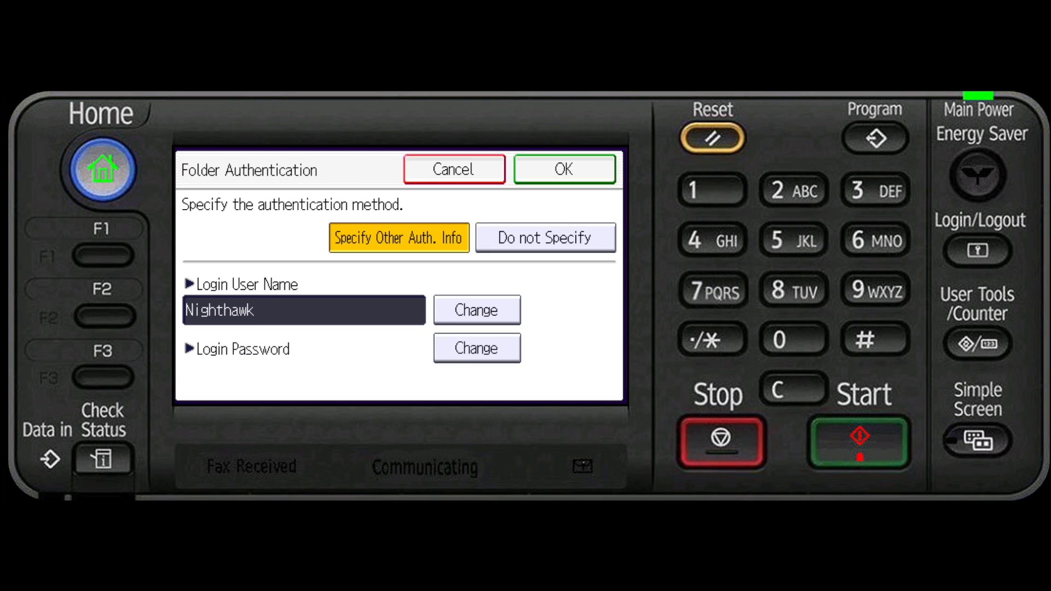
# Save the folder authentication settings and return to the entry's change items.
pyautogui.click(564, 169)
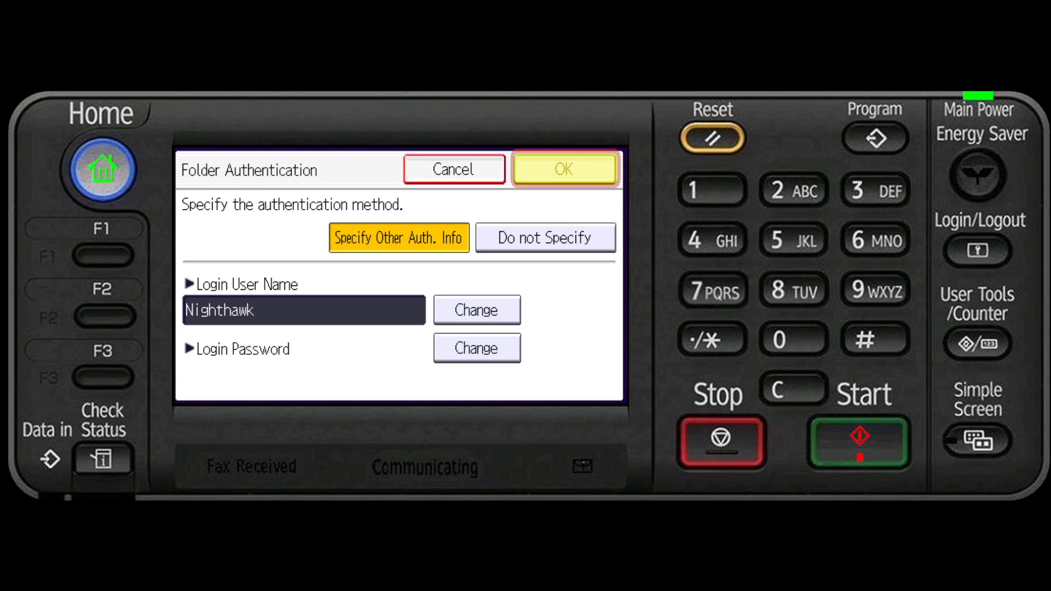
pyautogui.click(564, 168)
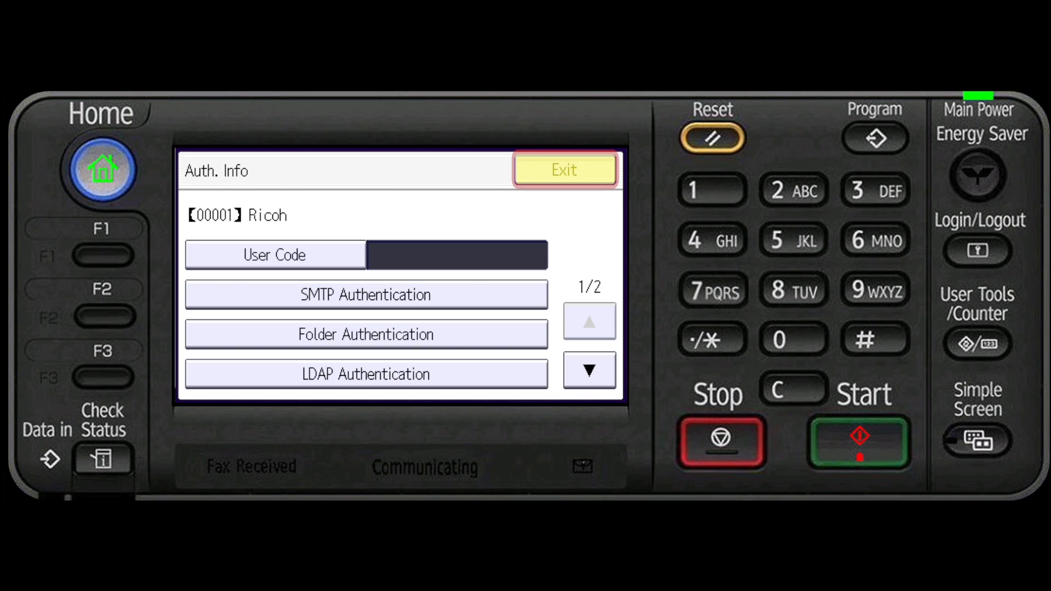
pyautogui.click(564, 169)
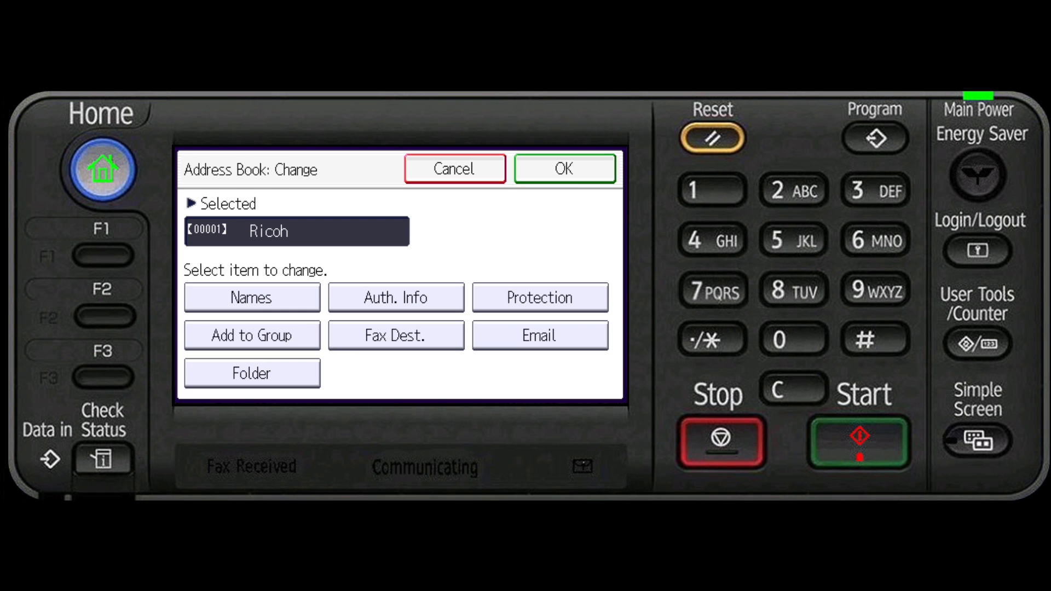
# Set the entry's SMB folder path to \\computername\folder.
pyautogui.click(252, 372)
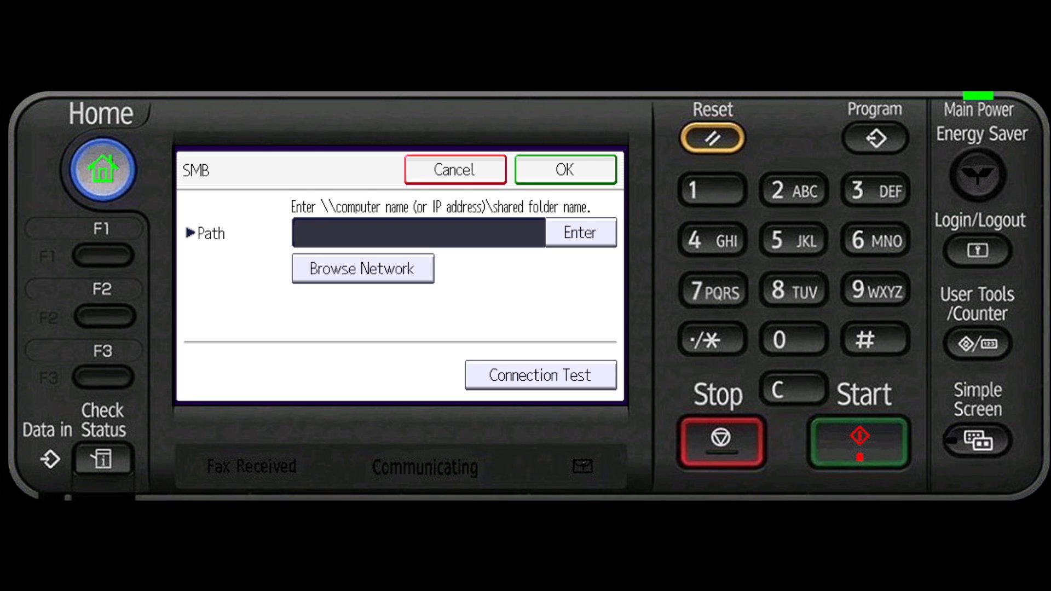
pyautogui.click(417, 232)
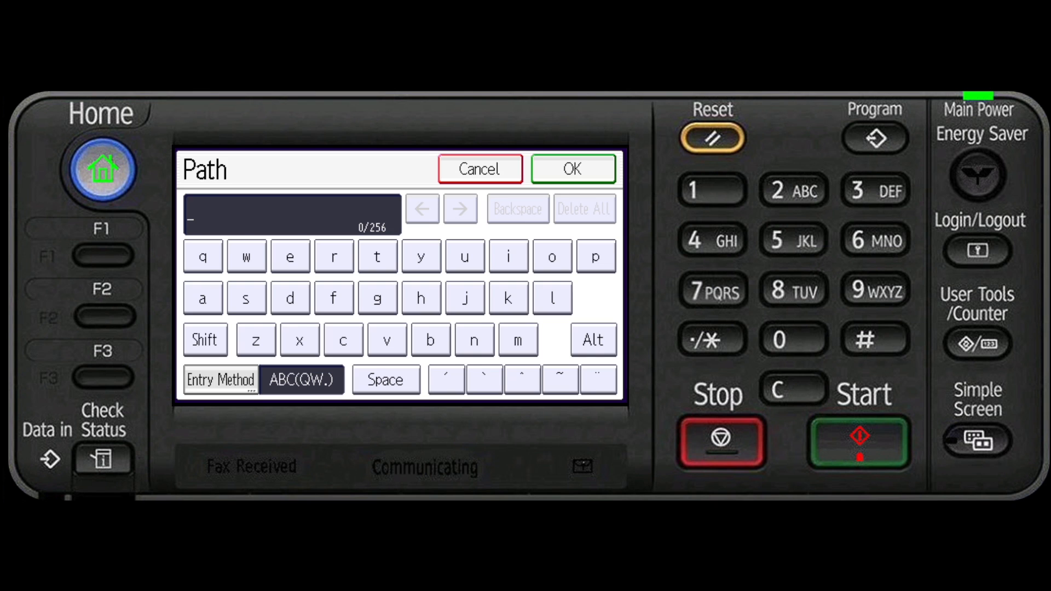
pyautogui.write('\\\\computername\\folder')
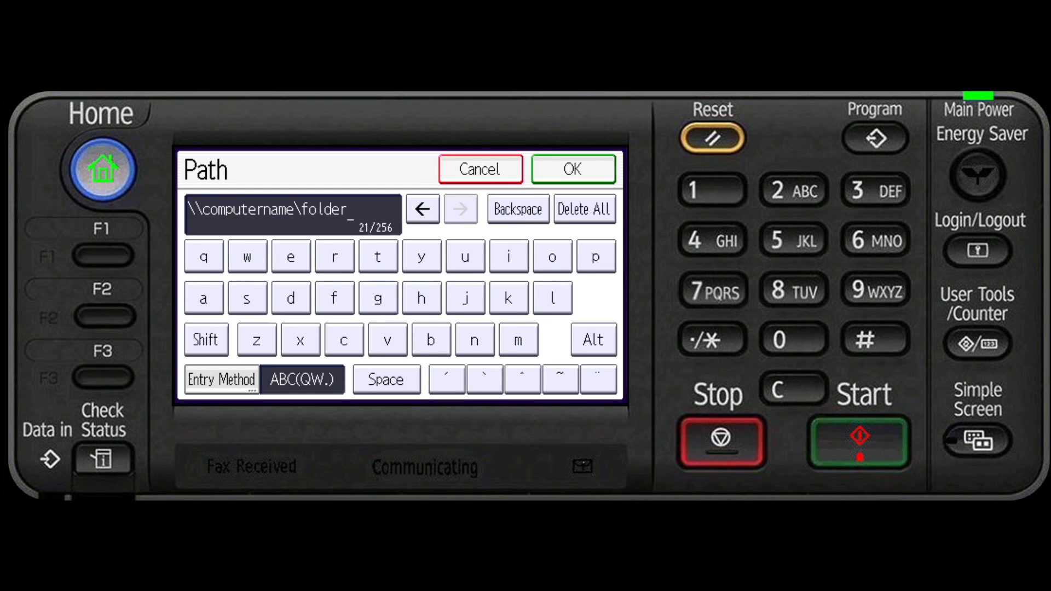
pyautogui.click(571, 169)
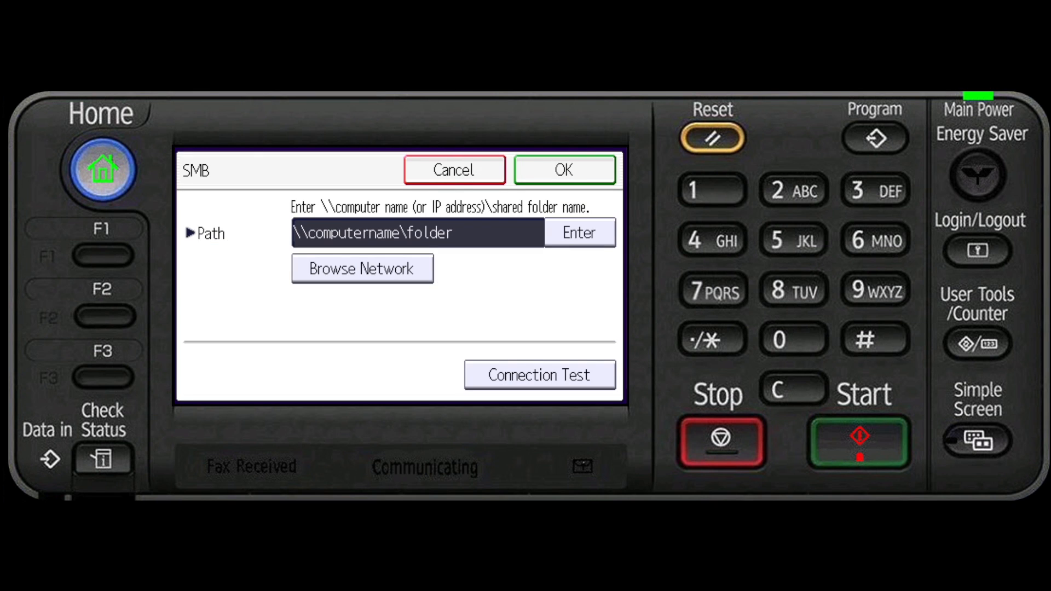
# Run the Connection Test to \\computername\folder and accept the SMB folder settings.
pyautogui.click(538, 375)
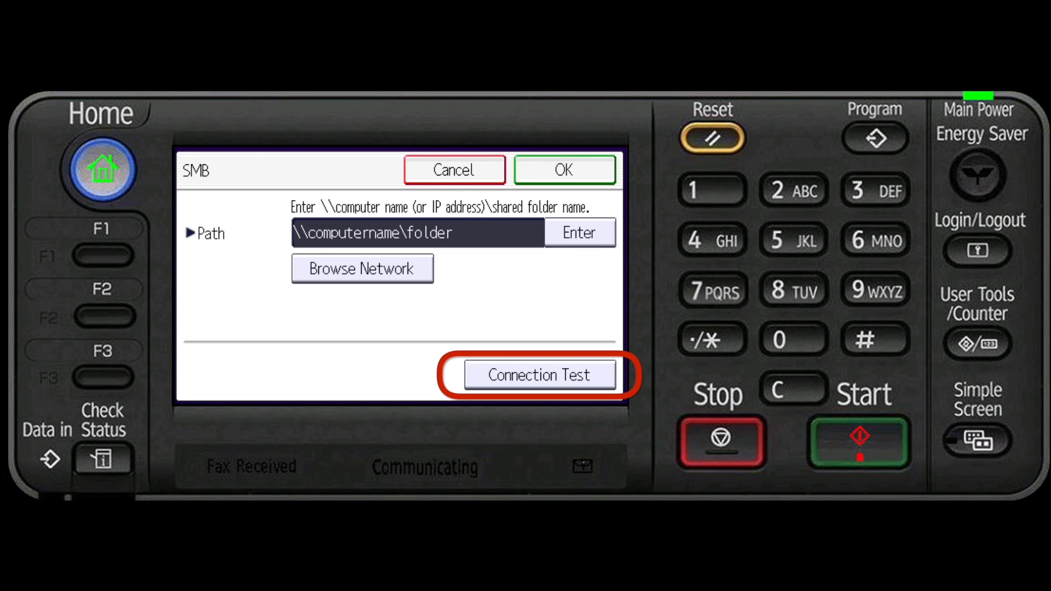
pyautogui.click(540, 374)
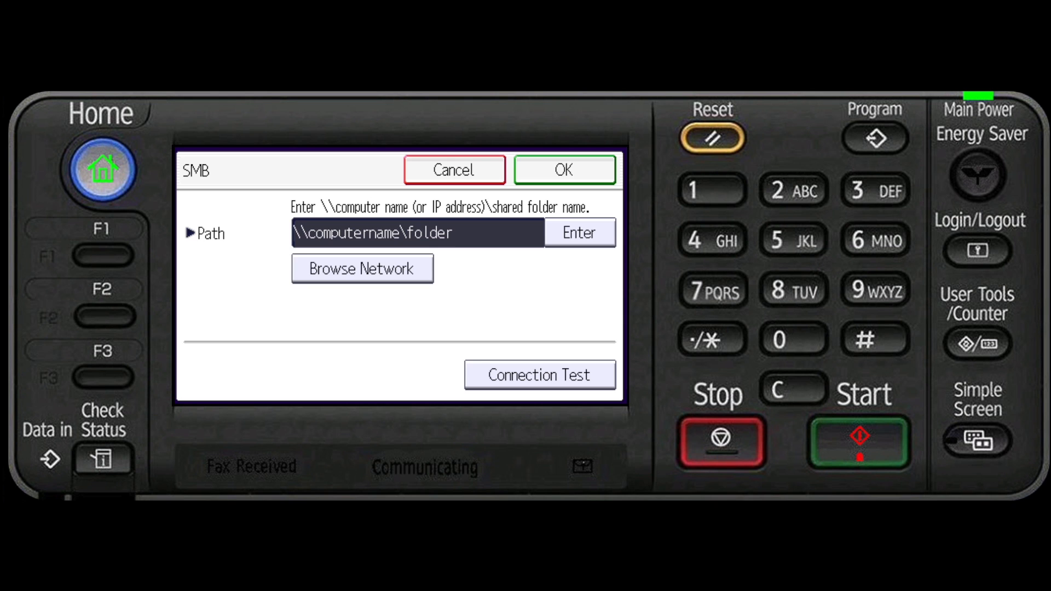
pyautogui.click(564, 170)
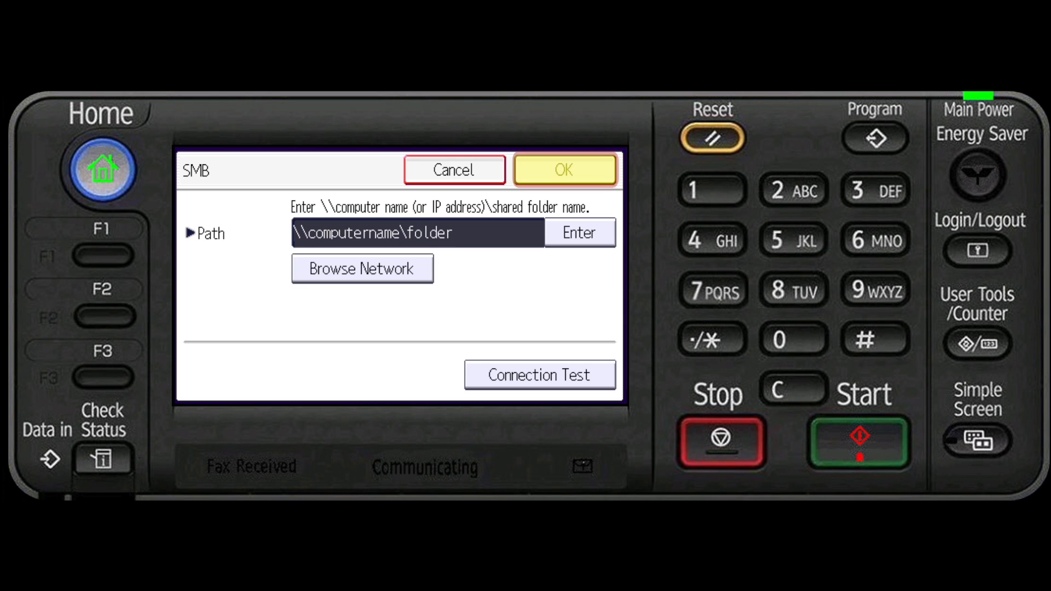